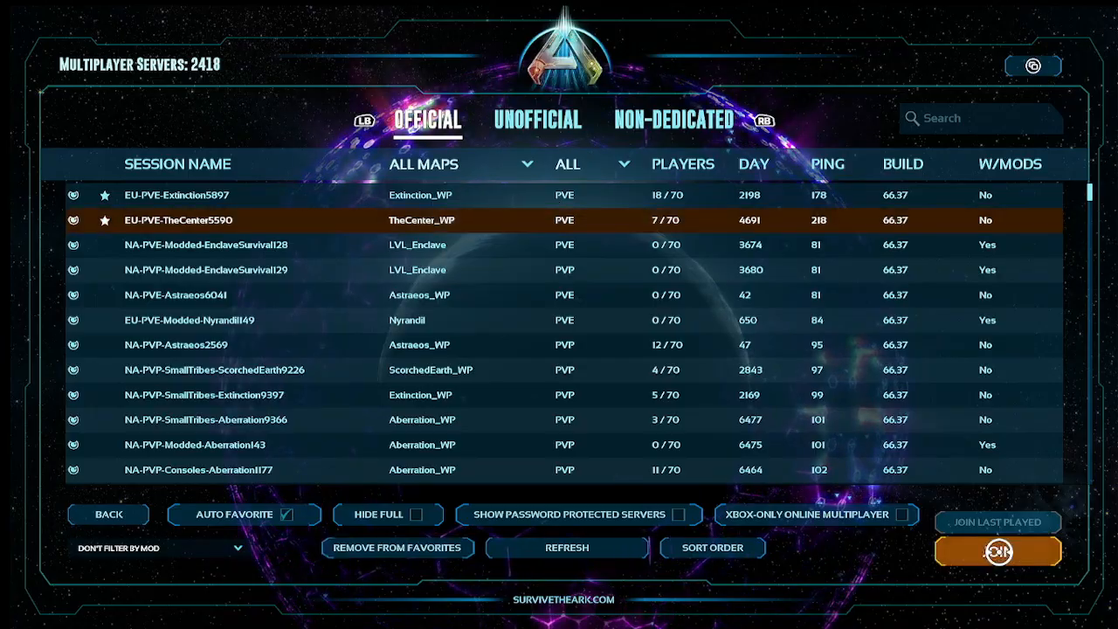
Step: Try joining the EU PVE TheCenter server twice, dismissing the already-owned map notice
left_click(995, 550)
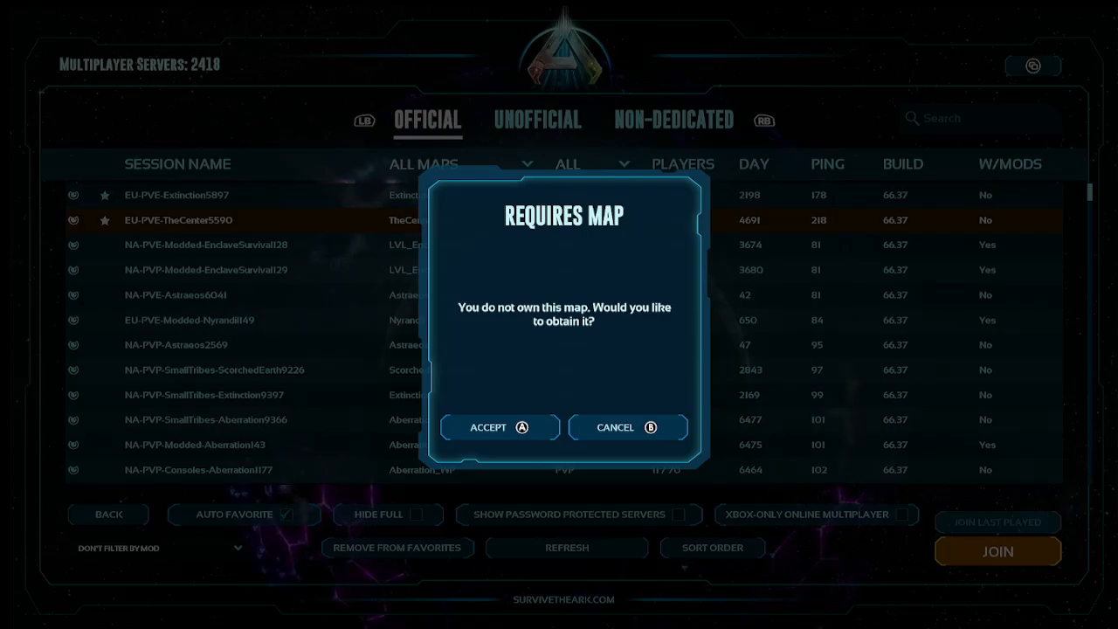
left_click(615, 426)
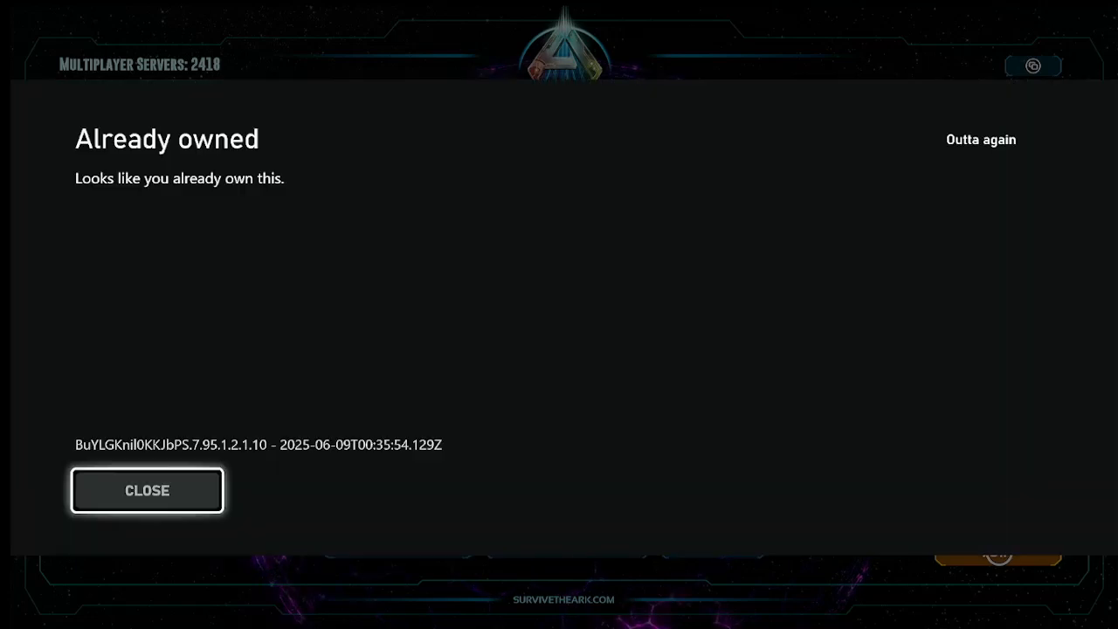
left_click(147, 490)
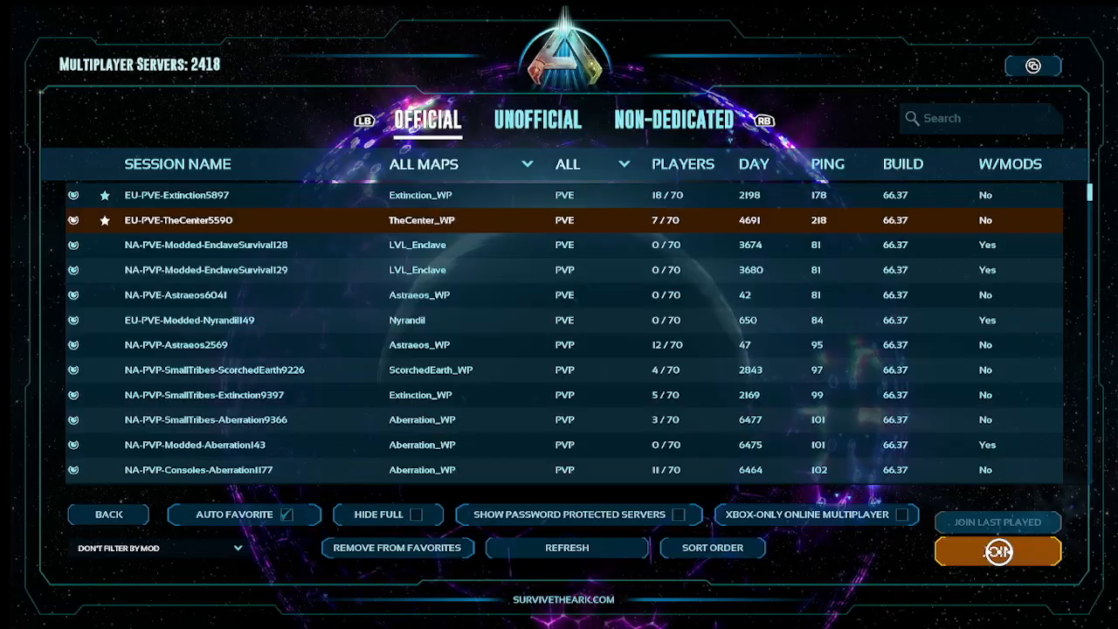
left_click(996, 550)
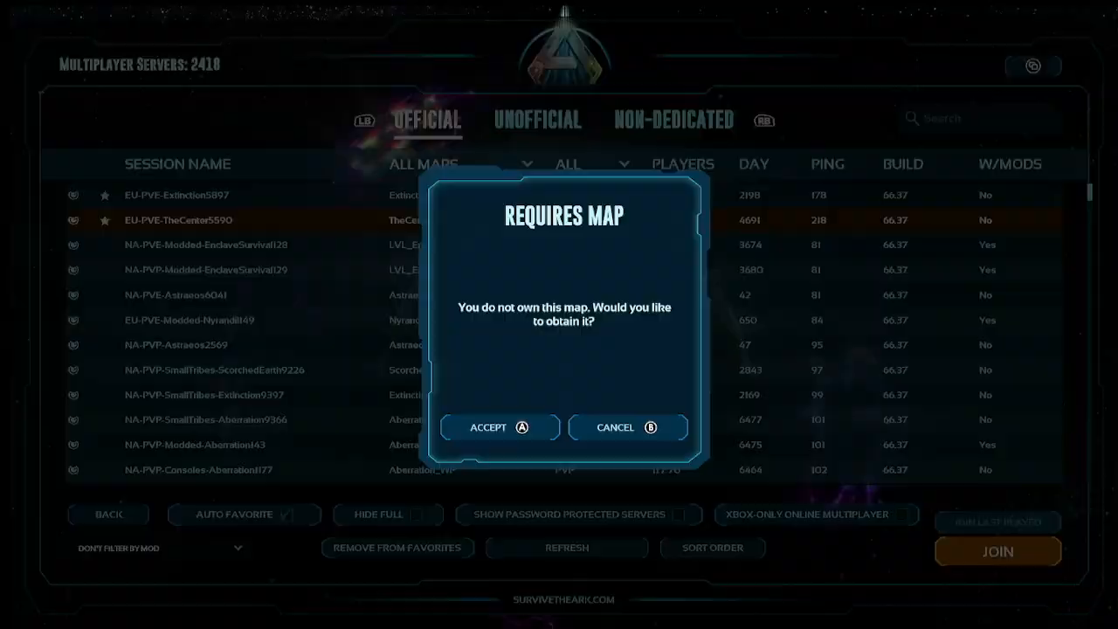
left_click(615, 426)
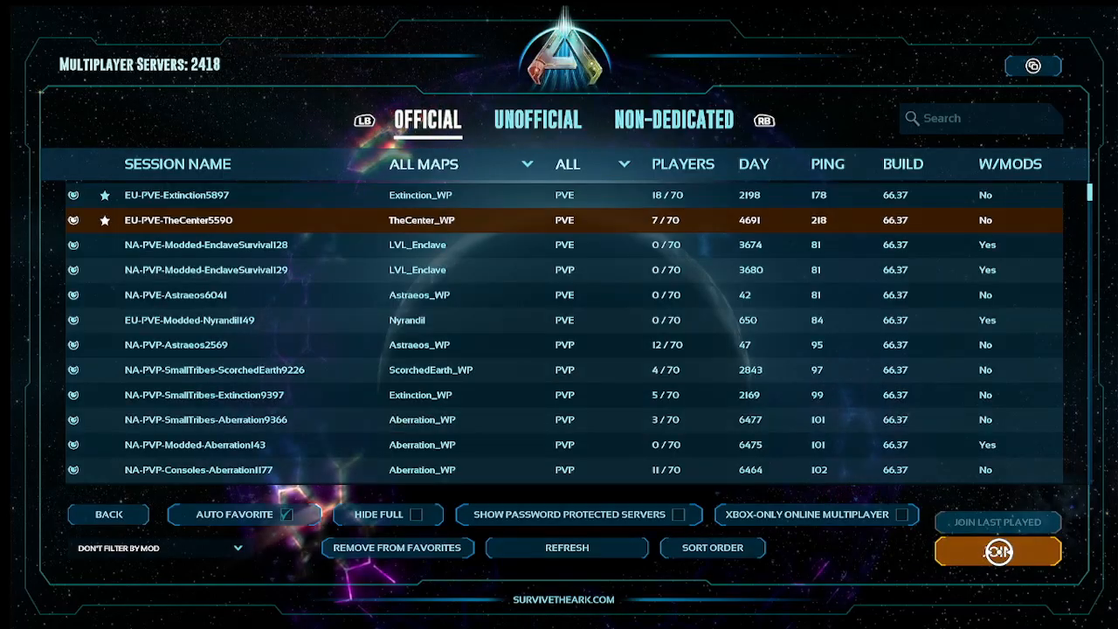
Step: From the Xbox guide, reach Manage game & add-ons for ARK: Survival Ascended
left_click(109, 514)
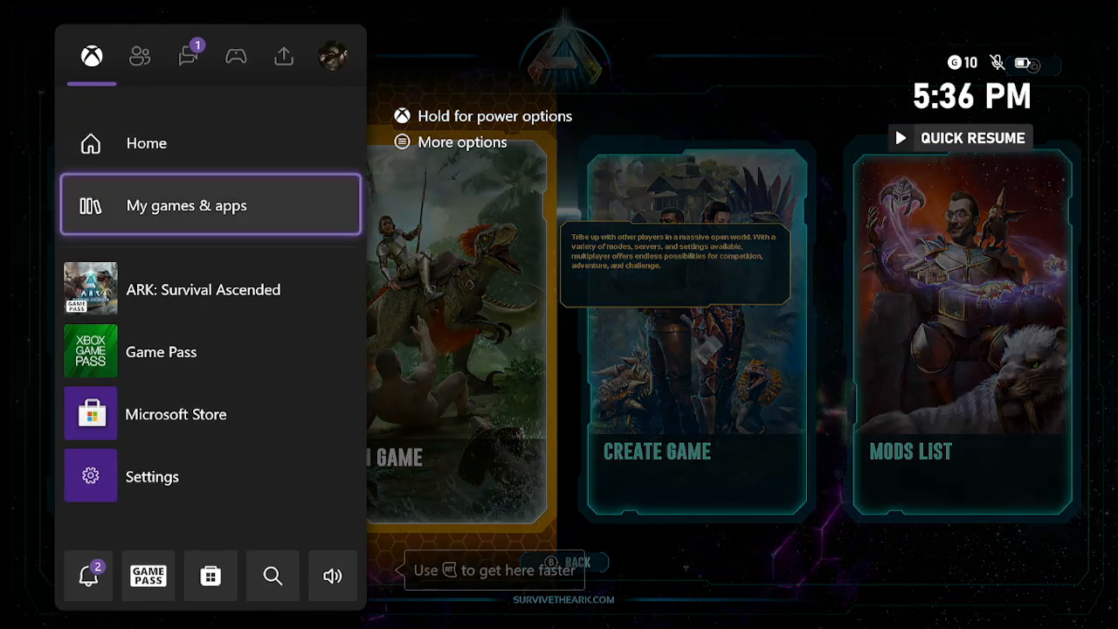
key("Down")
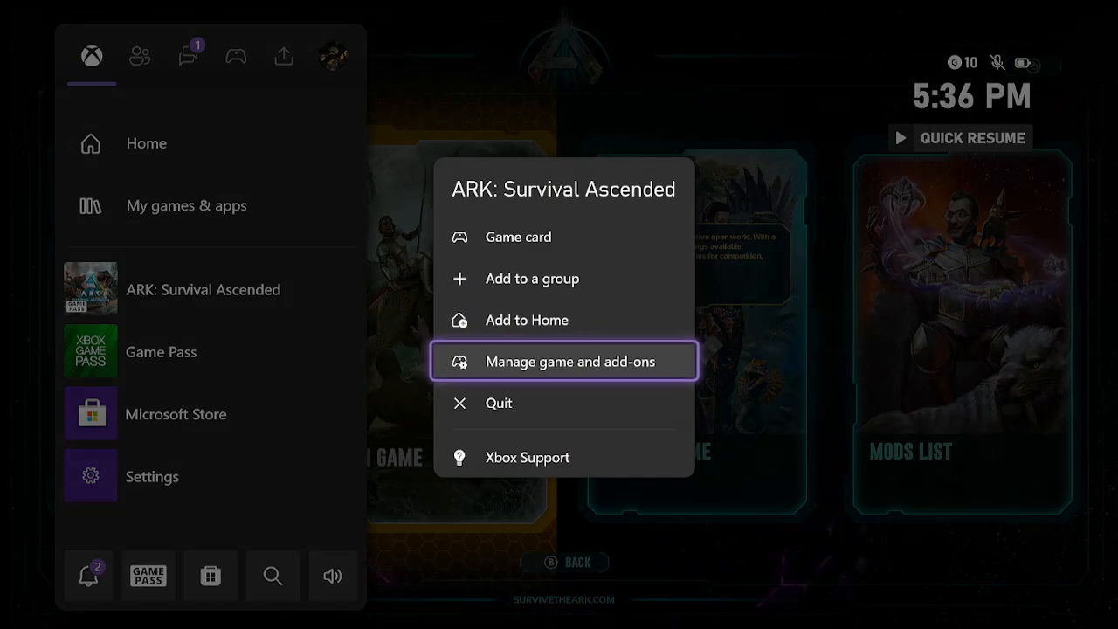
left_click(566, 360)
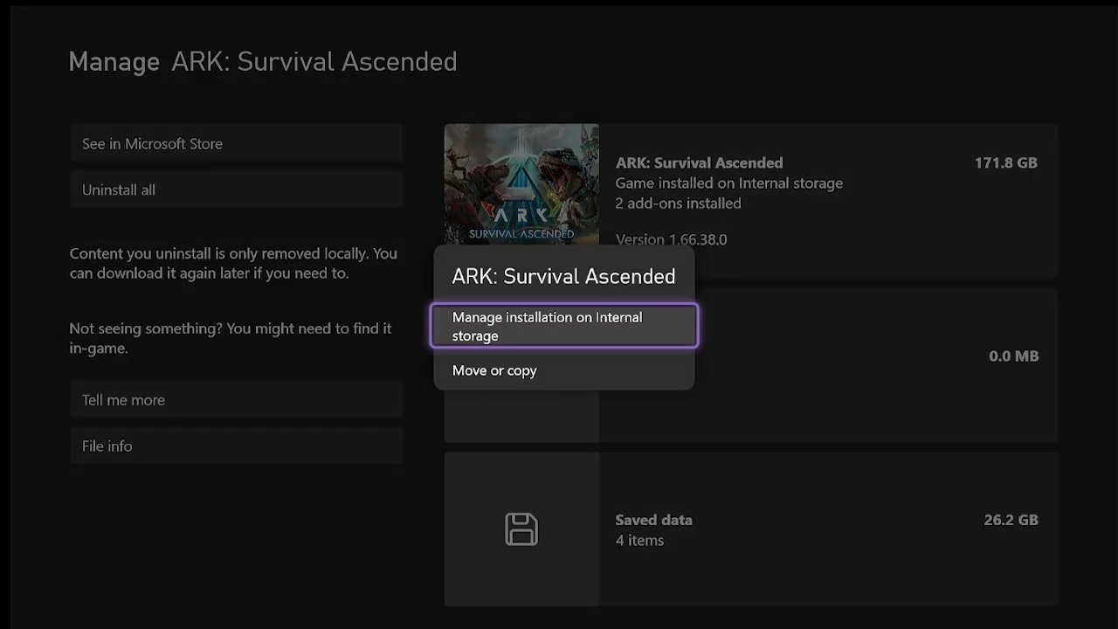
Step: In the internal storage list, uncheck ARK: The Center Ascended for removal
left_click(562, 327)
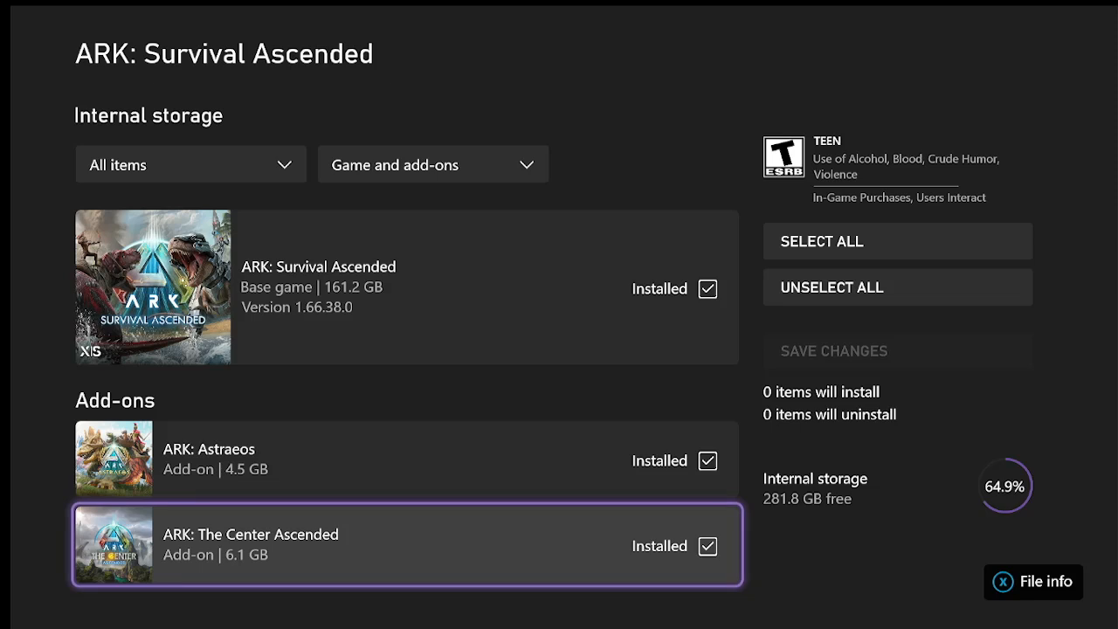
left_click(707, 545)
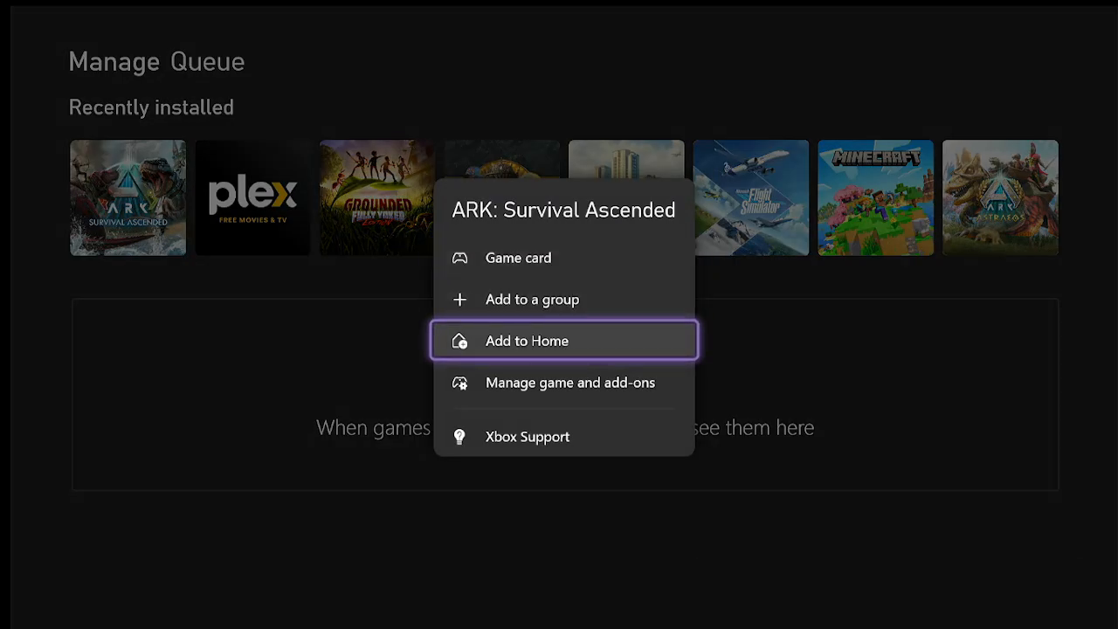
Step: Re-check ARK: The Center Ascended on internal storage and save changes to install it
left_click(573, 383)
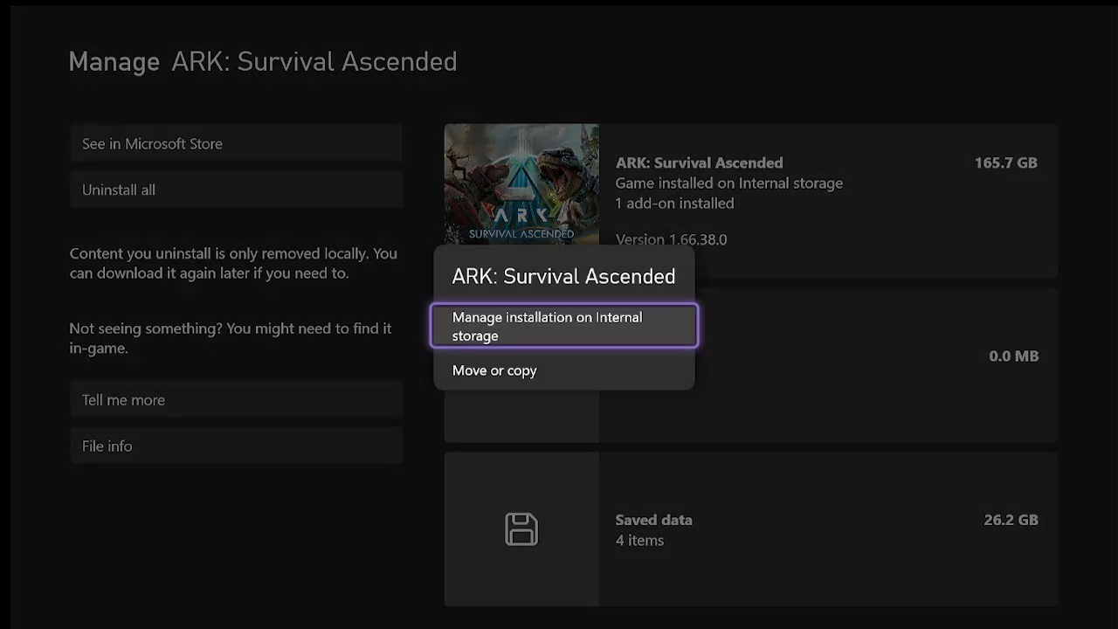
left_click(562, 326)
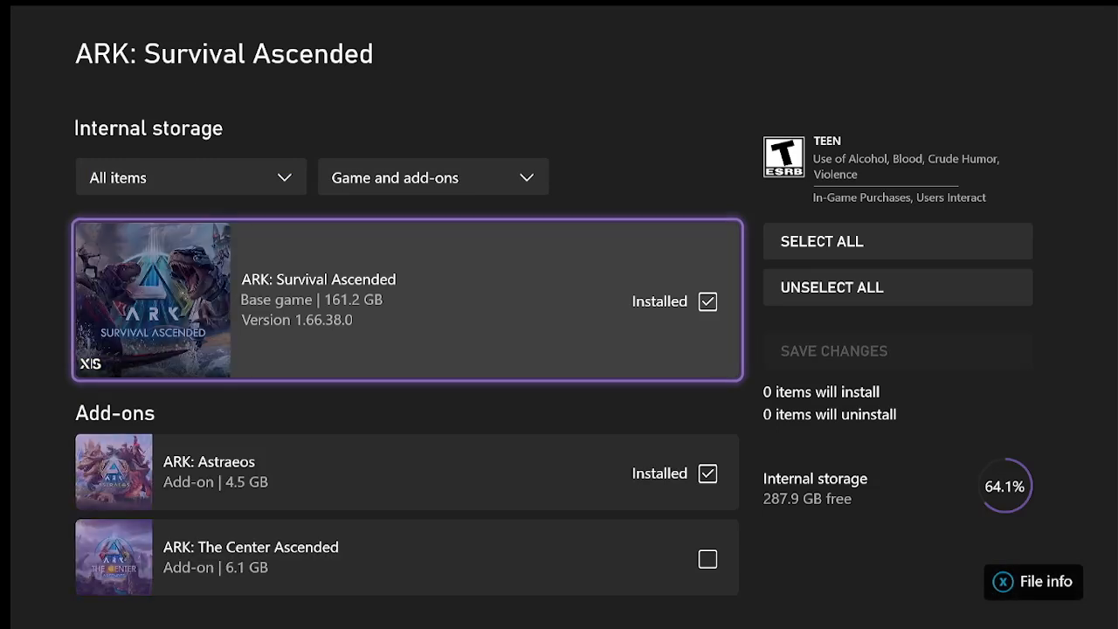
left_click(706, 559)
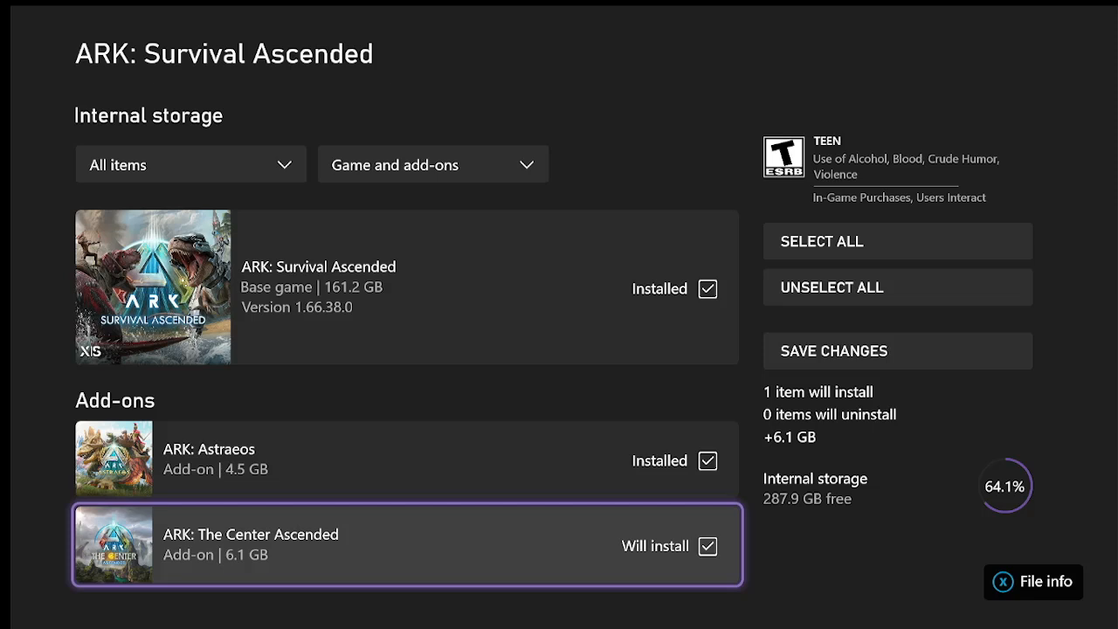
left_click(896, 349)
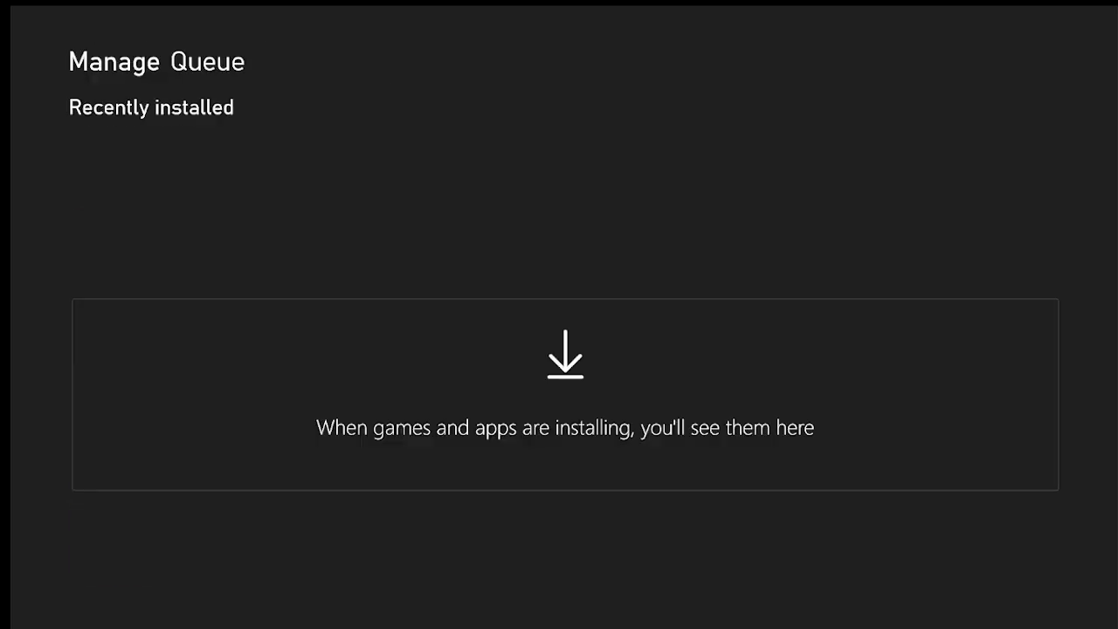